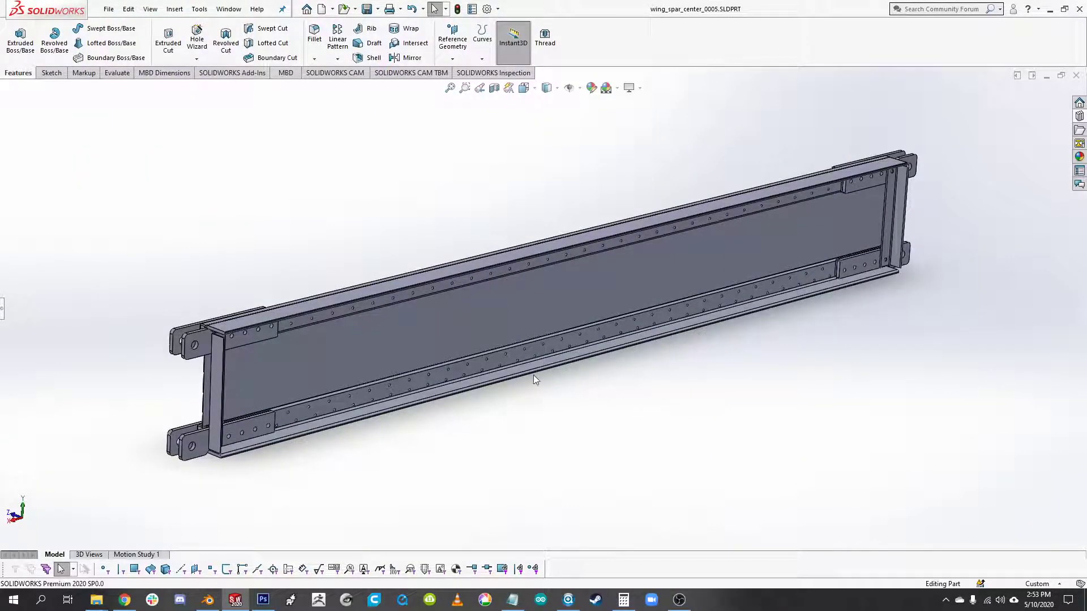
{"action": "mouse_move", "coordinate": [600, 416]}
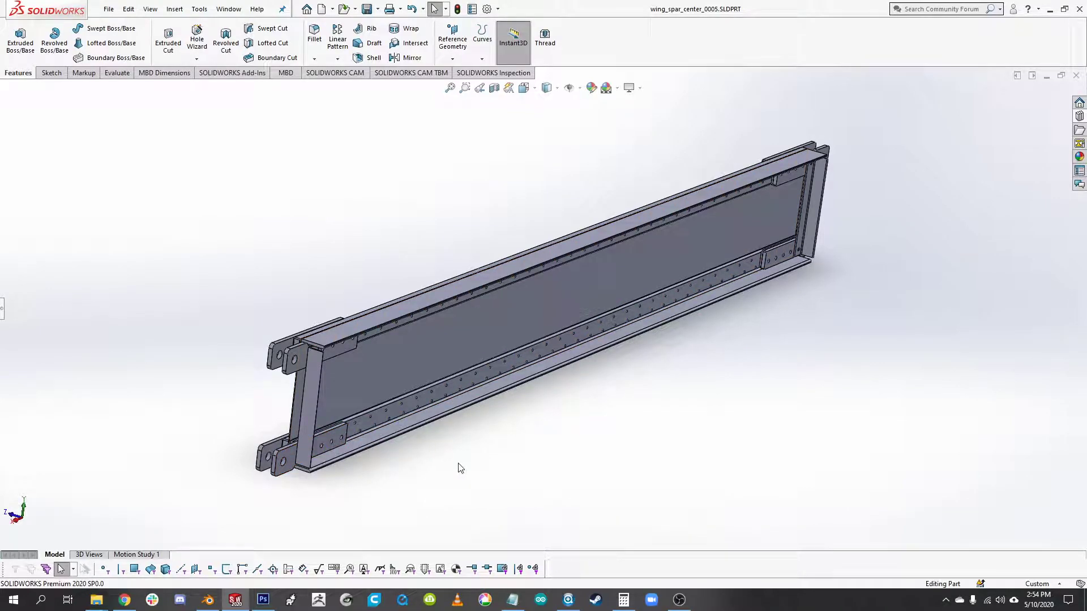
{"action": "mouse_move", "coordinate": [525, 461]}
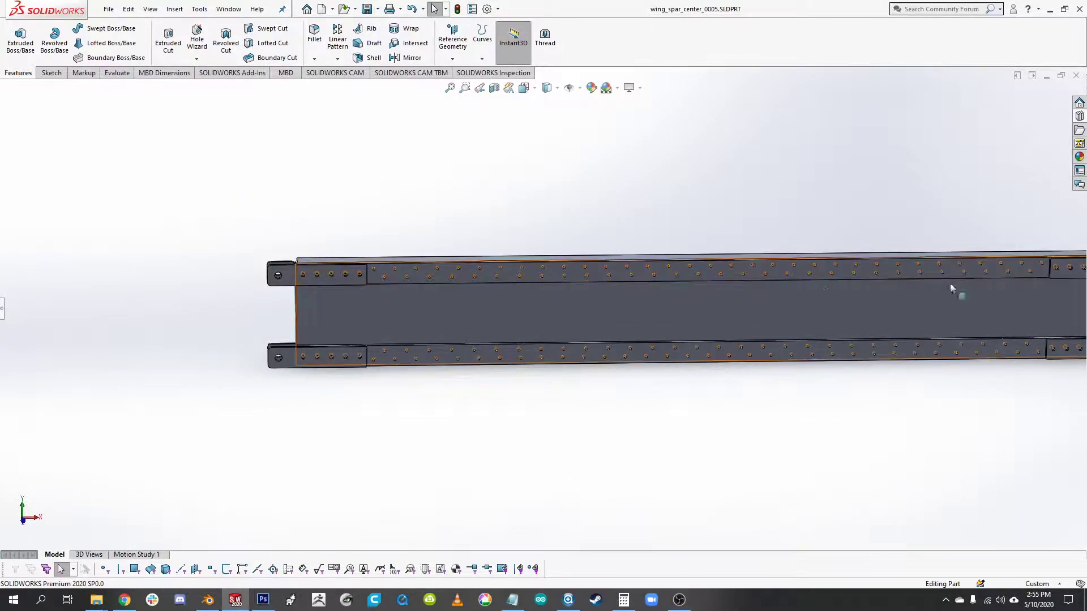
{"action": "left_click", "coordinate": [372, 274]}
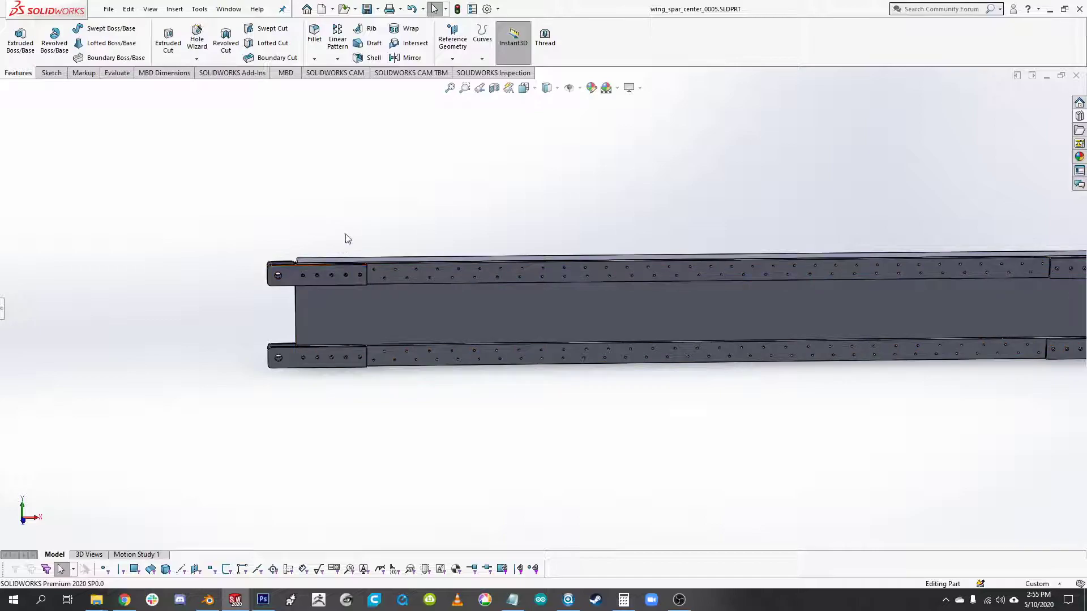
{"action": "left_click", "coordinate": [468, 288]}
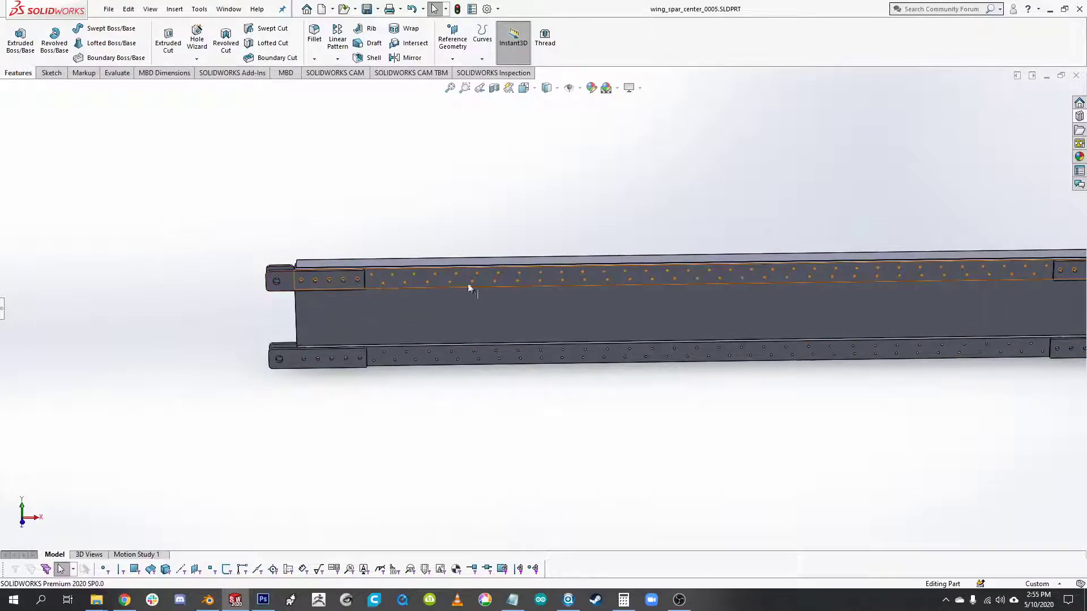